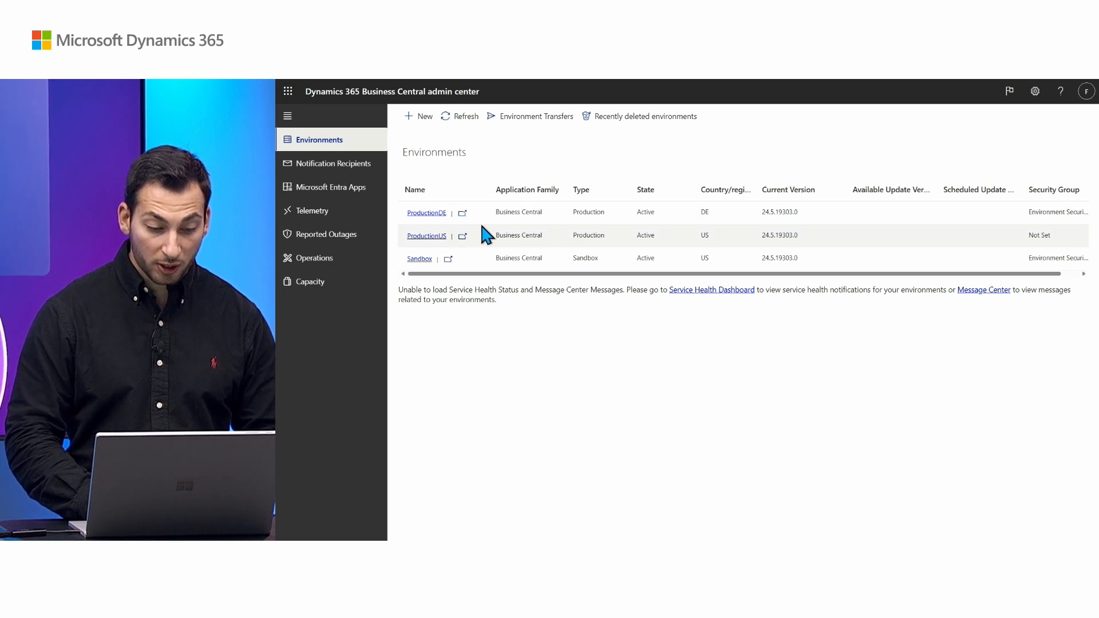
pyautogui.moveTo(588, 211)
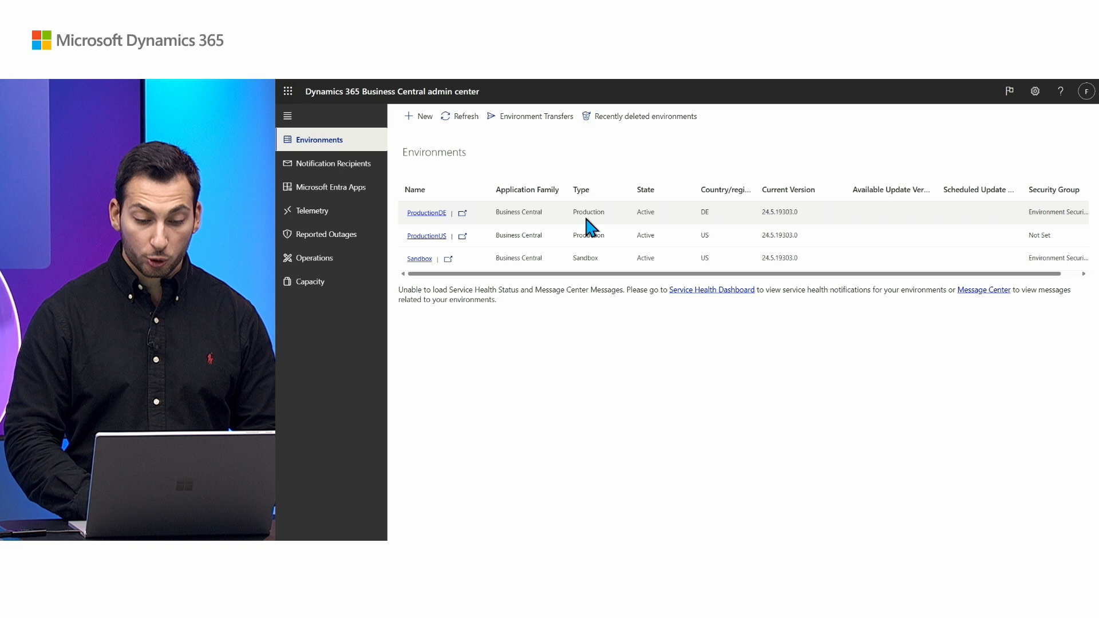
pyautogui.moveTo(691, 220)
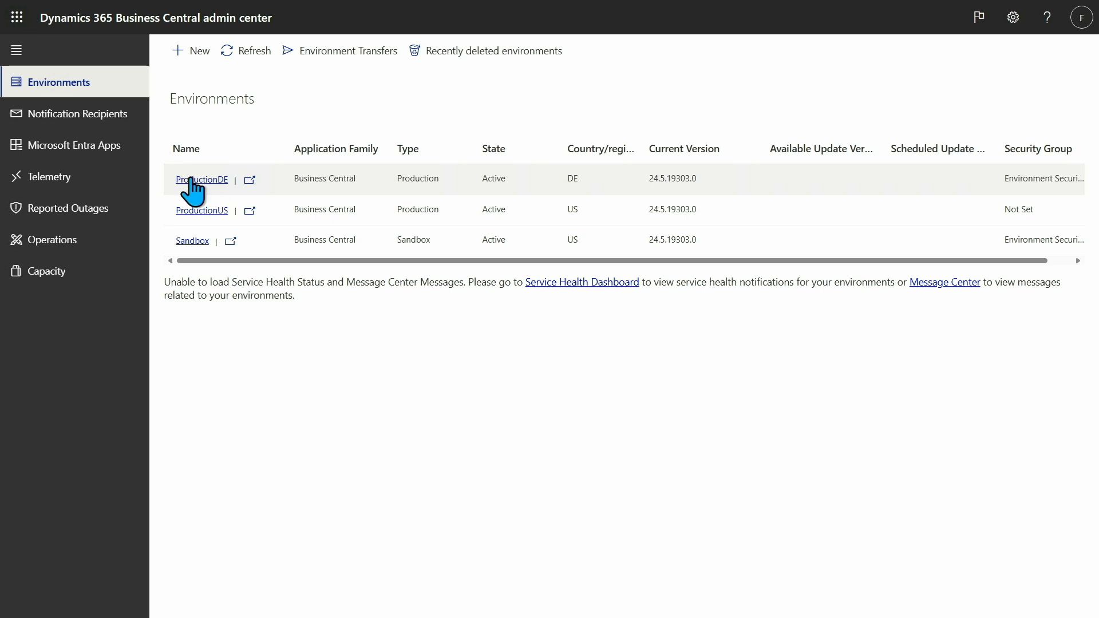
# Open the ProductionDE environment's details from the Environments list
pyautogui.click(201, 178)
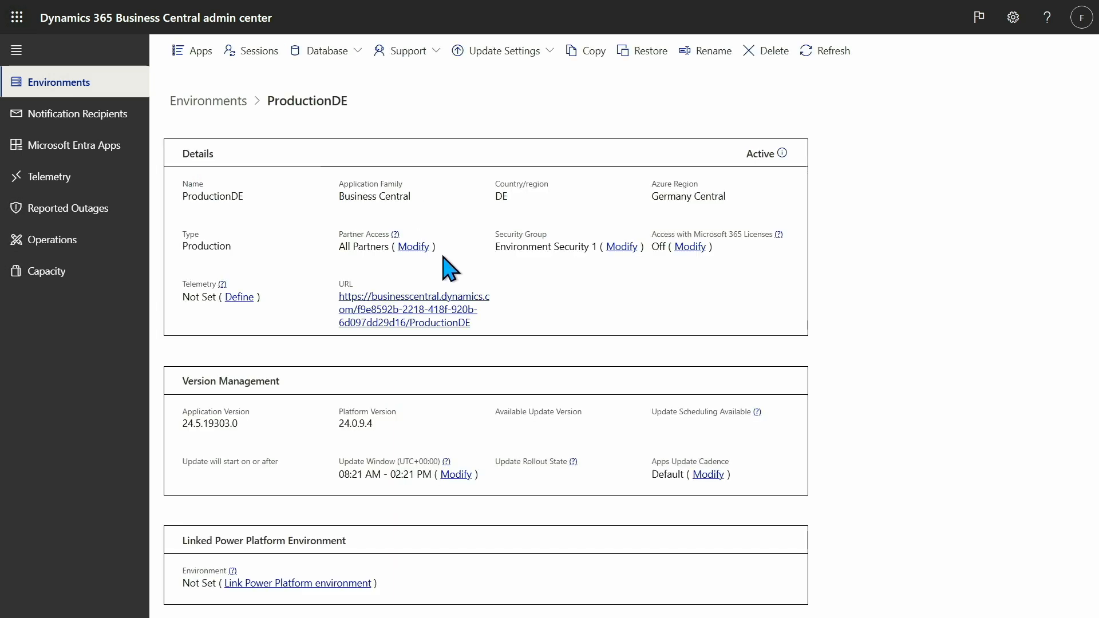
pyautogui.moveTo(323, 252)
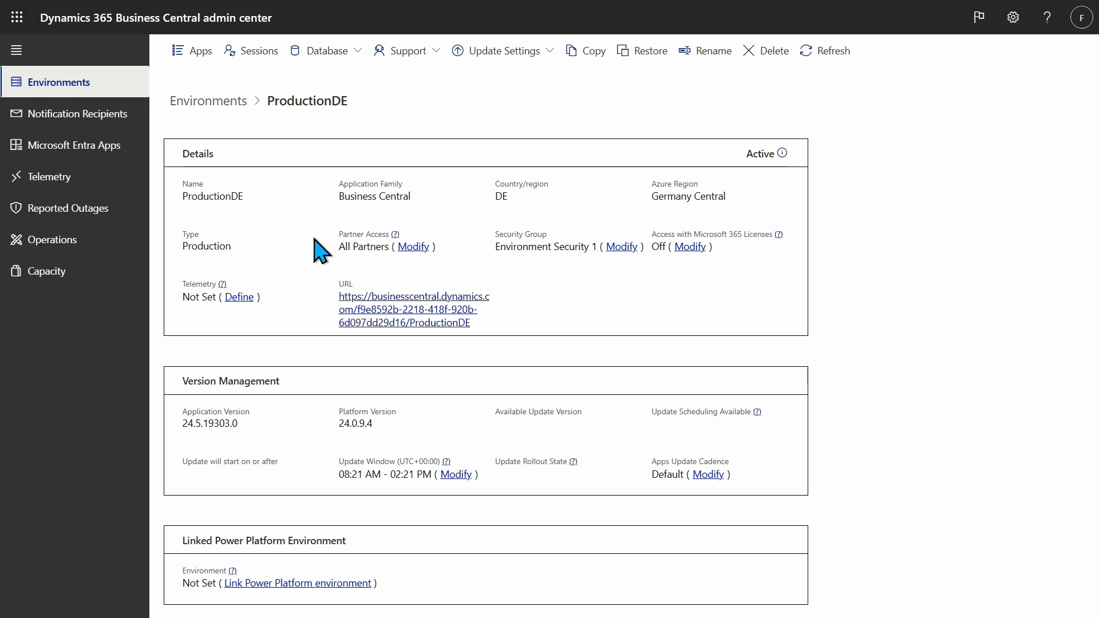
pyautogui.moveTo(413, 281)
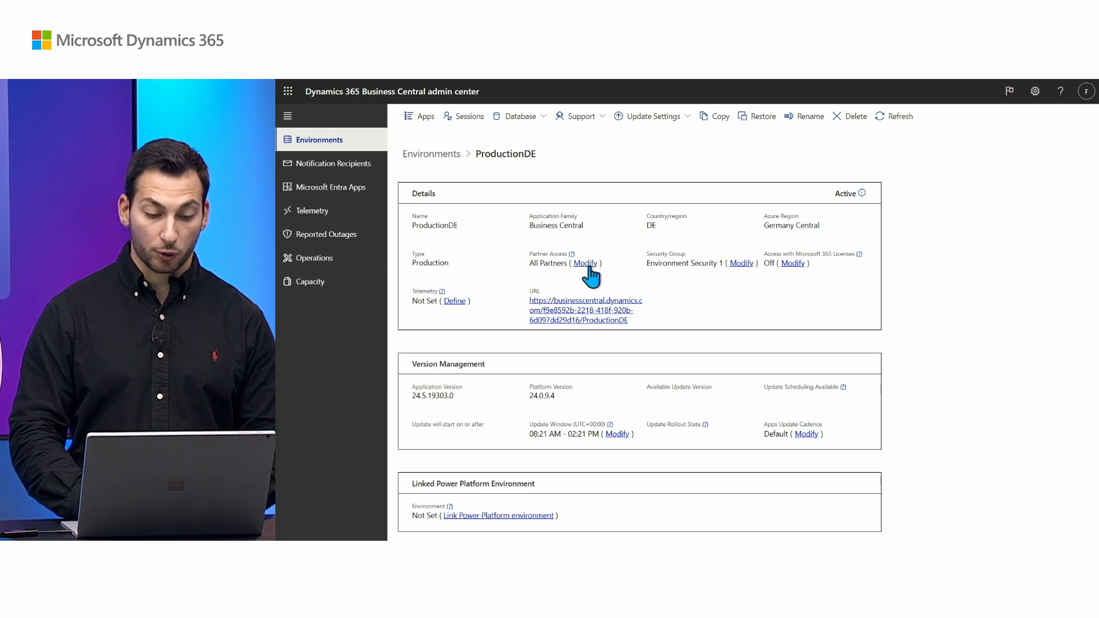
# Modify the Partner Access setting for ProductionDE
pyautogui.click(584, 263)
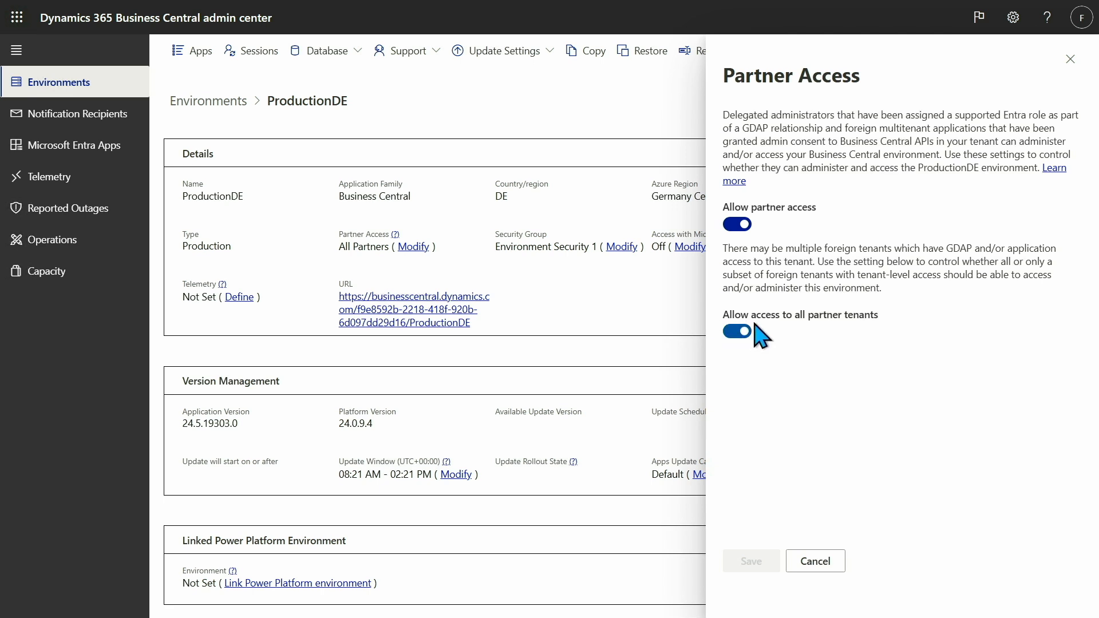
# Disable access for all partner tenants, grant only Partner DE, and save as Selected Partners
pyautogui.click(736, 331)
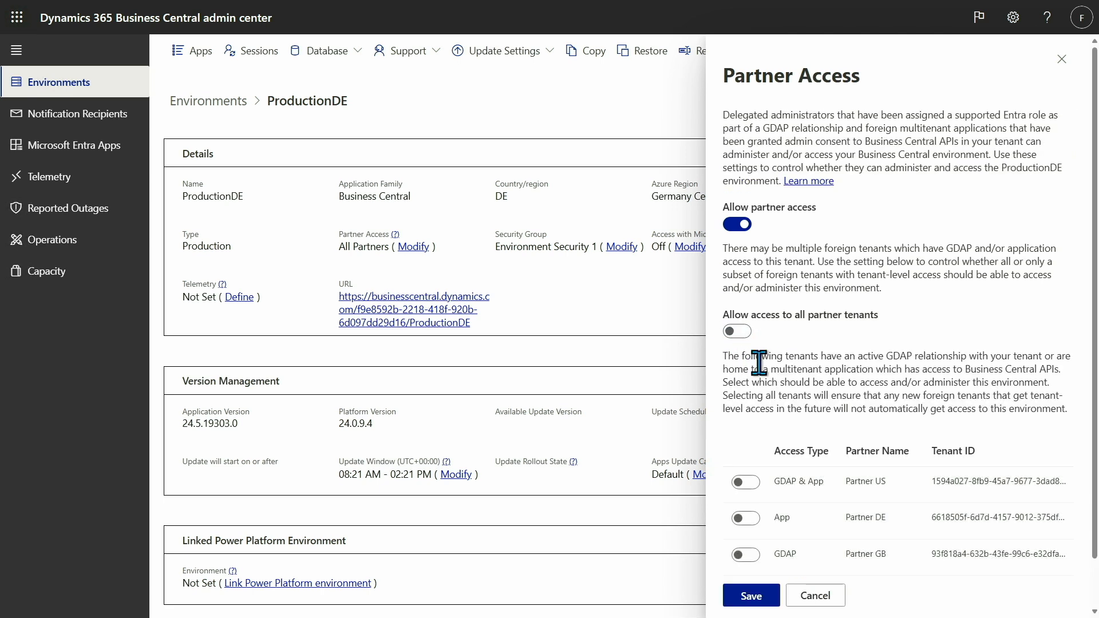
pyautogui.scroll(-3)
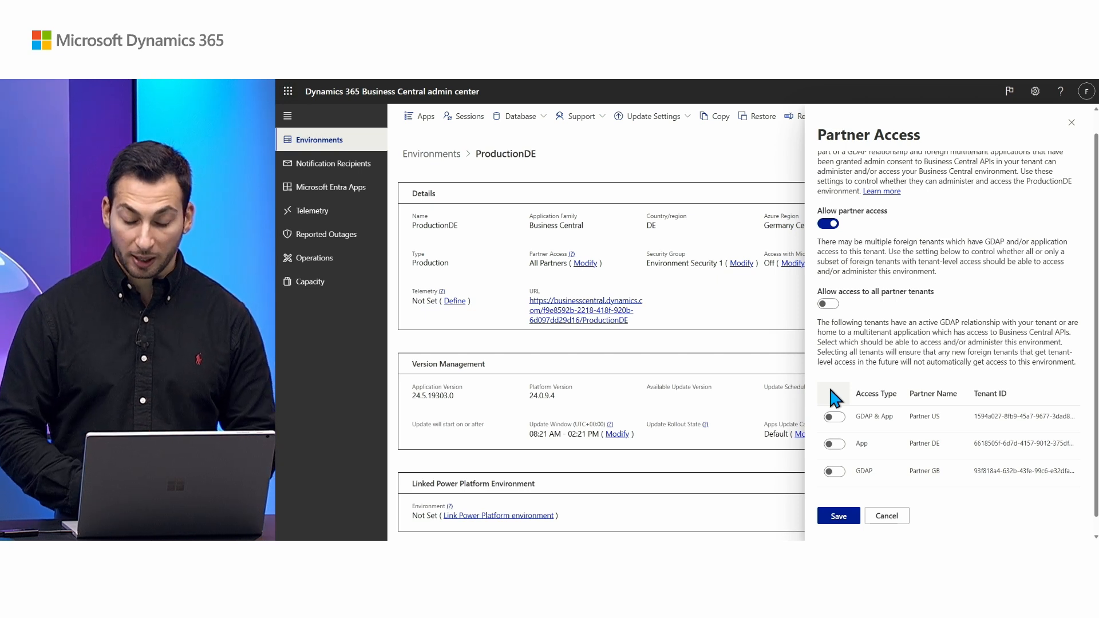
pyautogui.moveTo(869, 420)
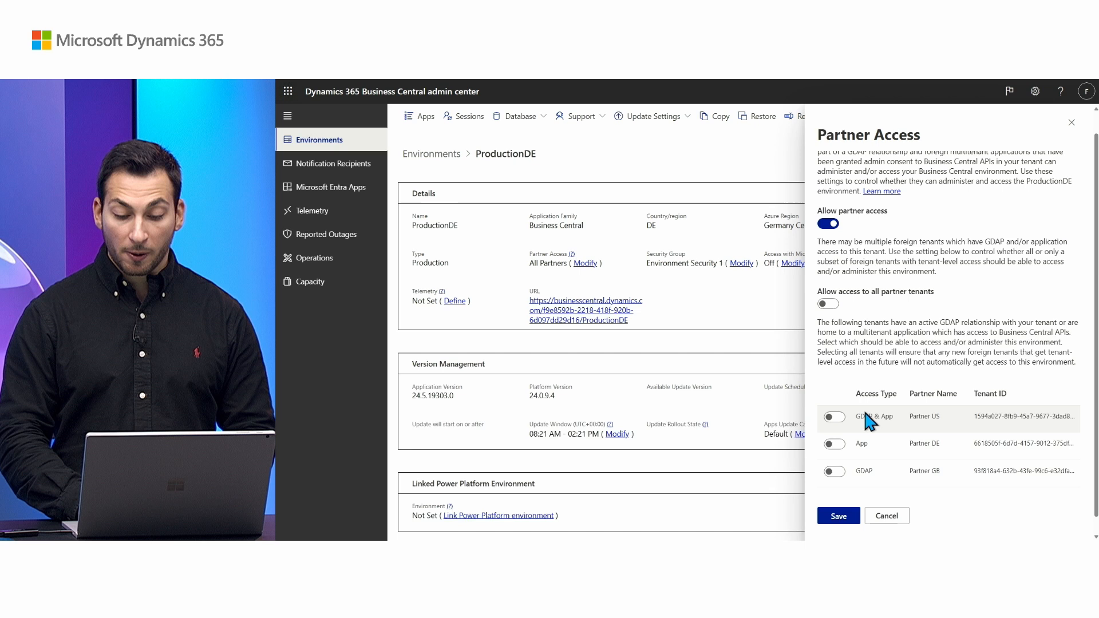
pyautogui.moveTo(841, 399)
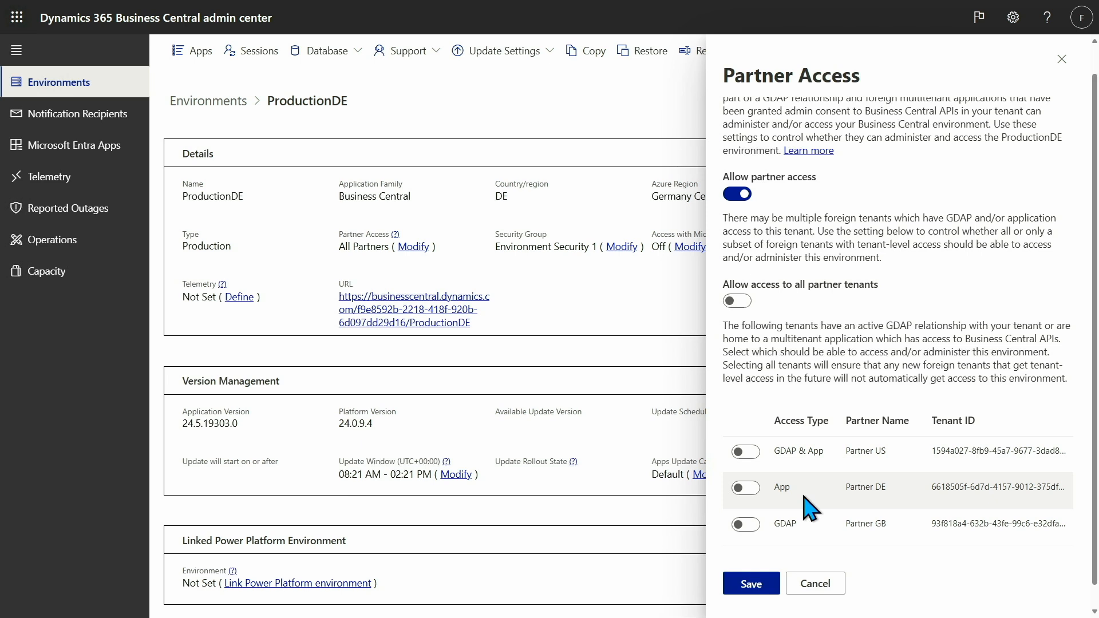
pyautogui.moveTo(813, 506)
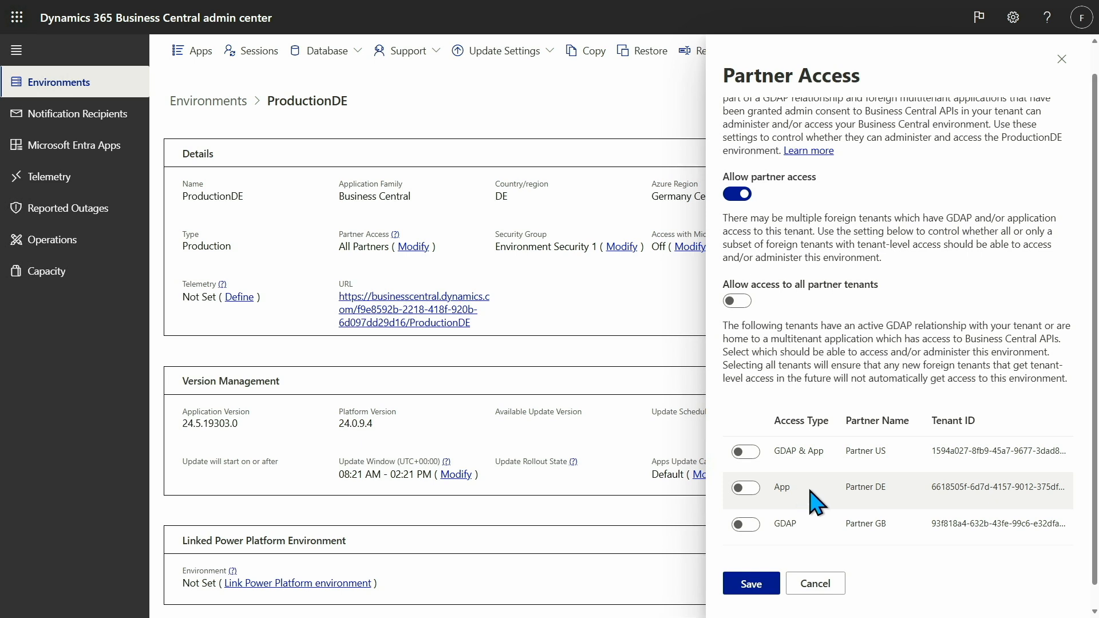
pyautogui.moveTo(814, 495)
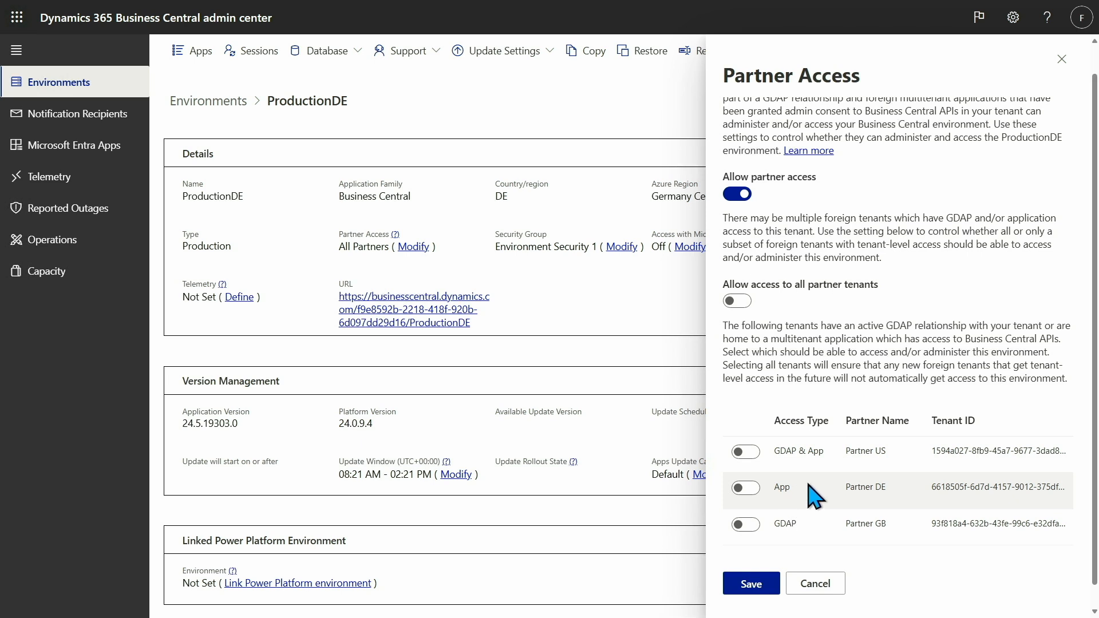
pyautogui.moveTo(822, 506)
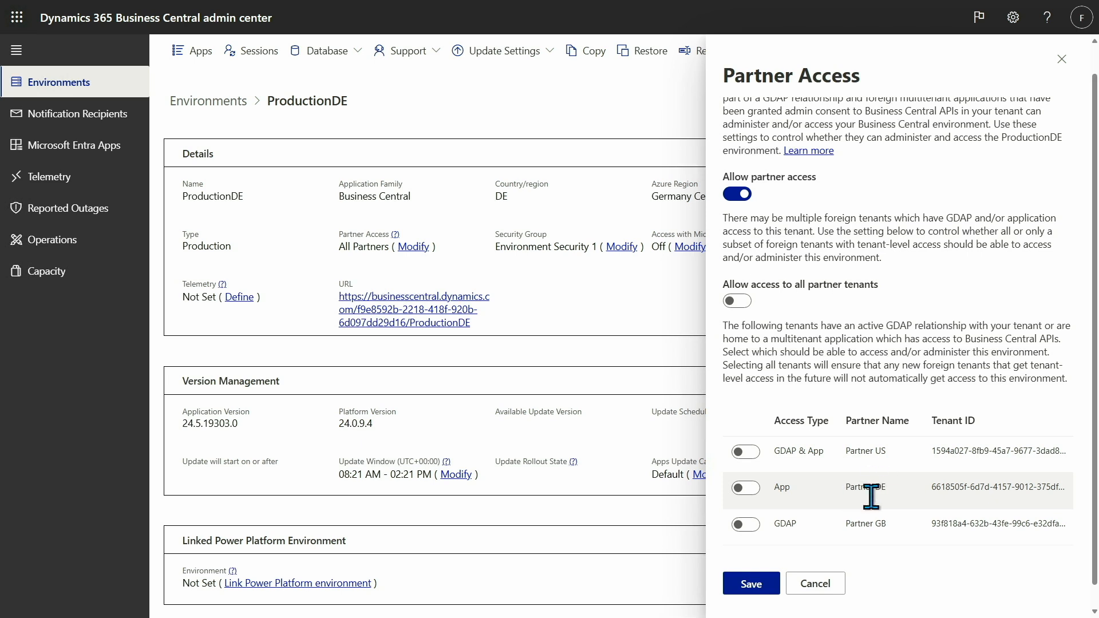
pyautogui.moveTo(1057, 486)
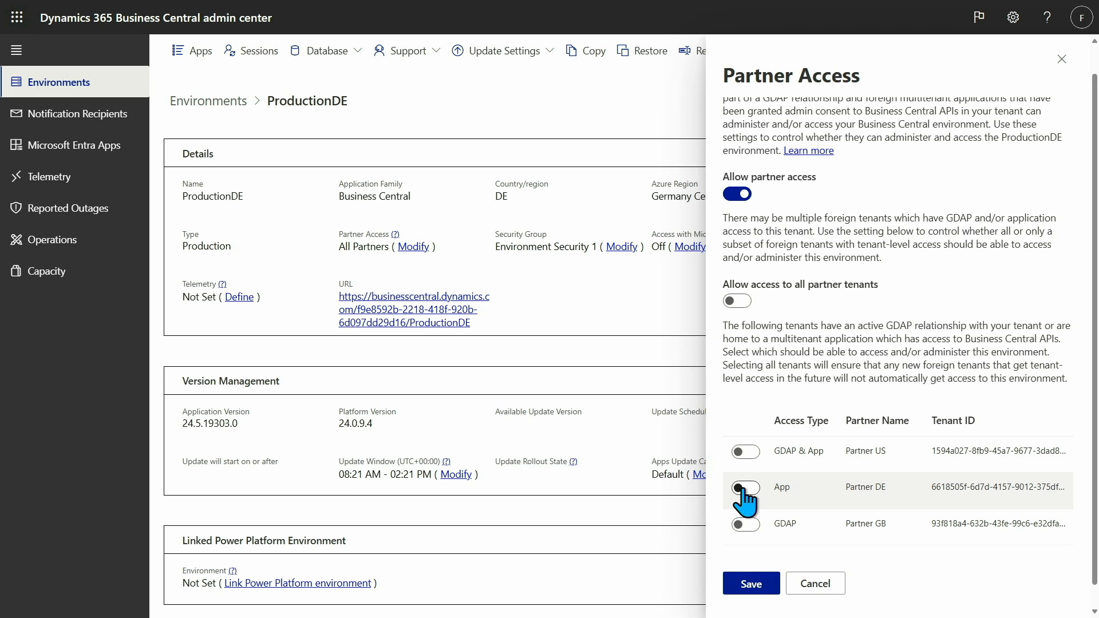
pyautogui.click(745, 489)
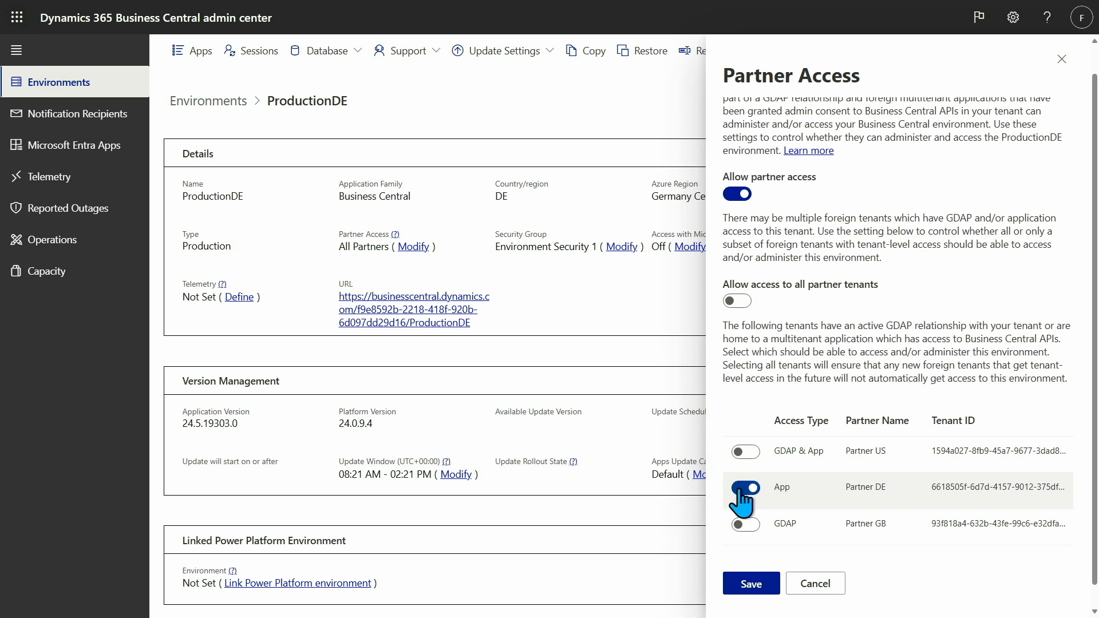
pyautogui.click(745, 487)
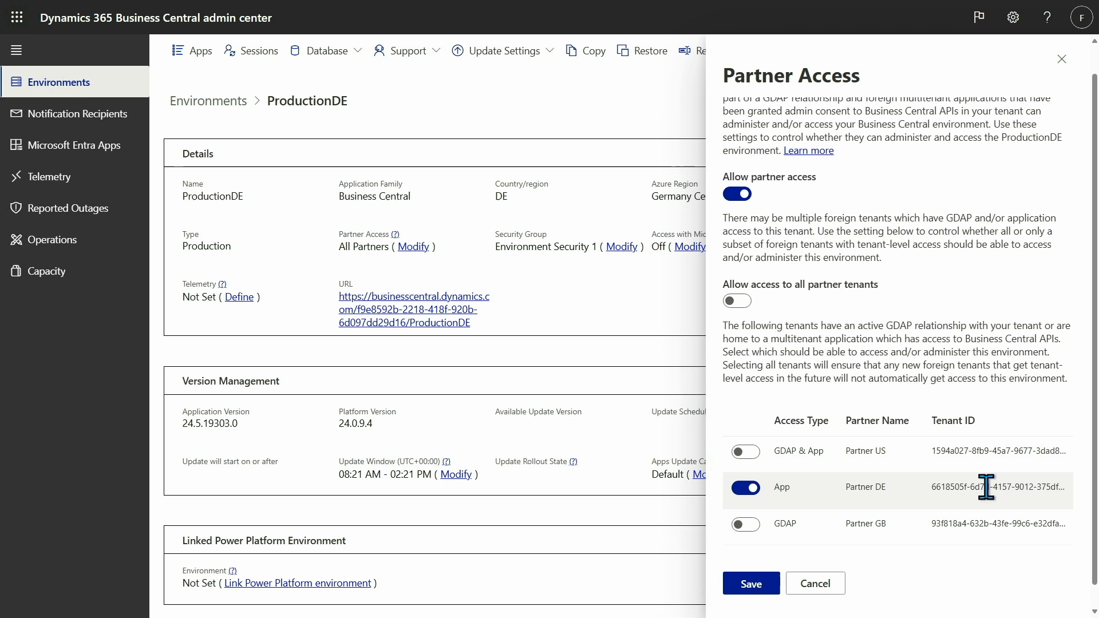
pyautogui.moveTo(751, 582)
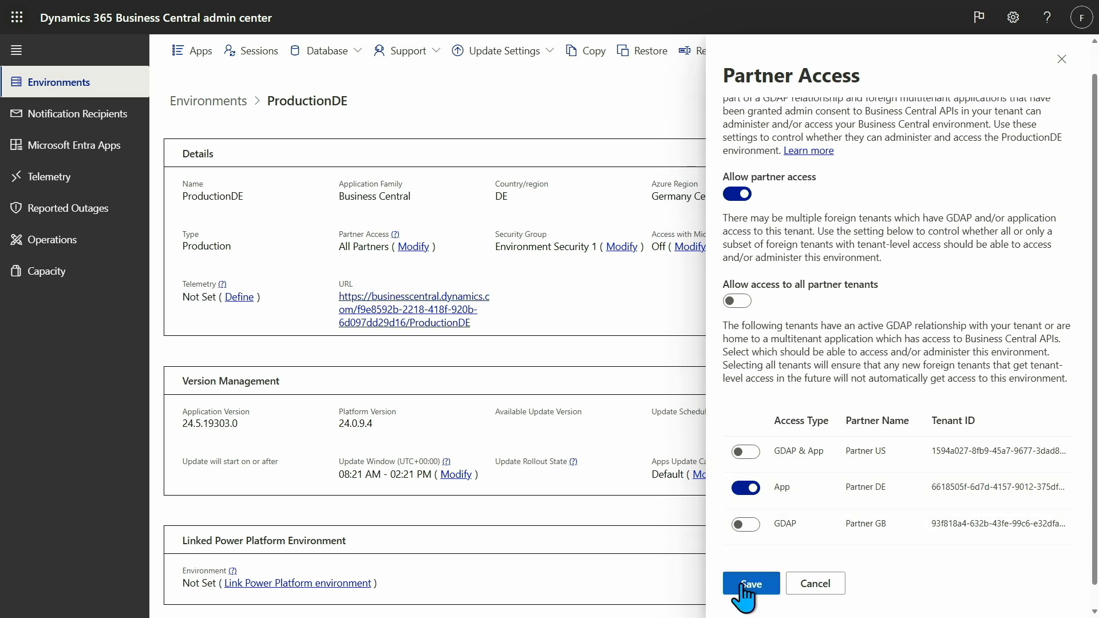
pyautogui.click(750, 583)
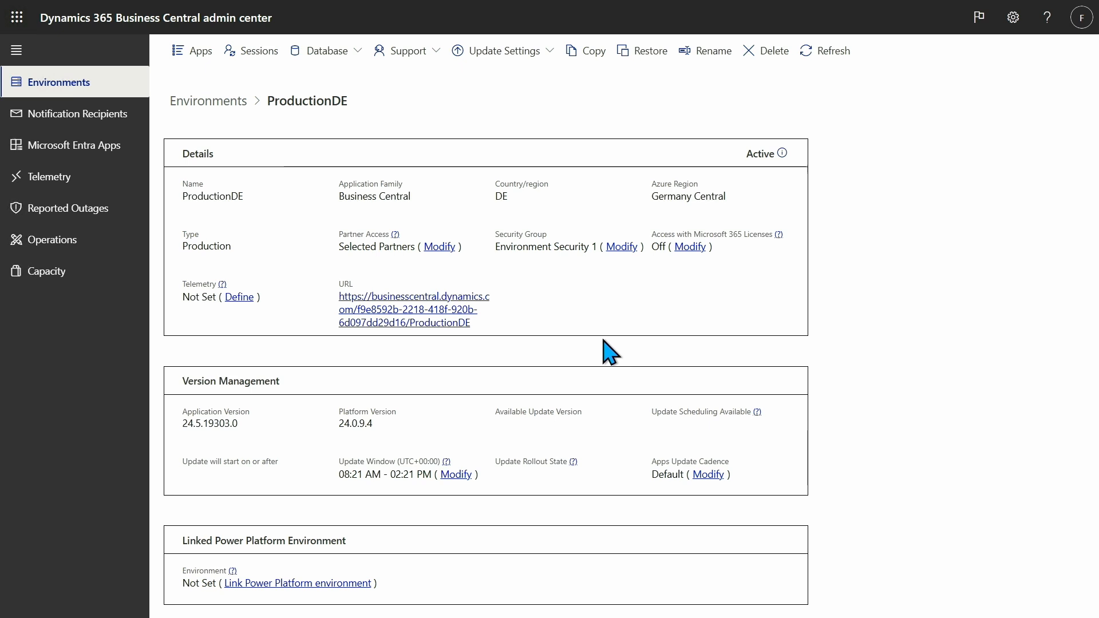
pyautogui.moveTo(337, 254)
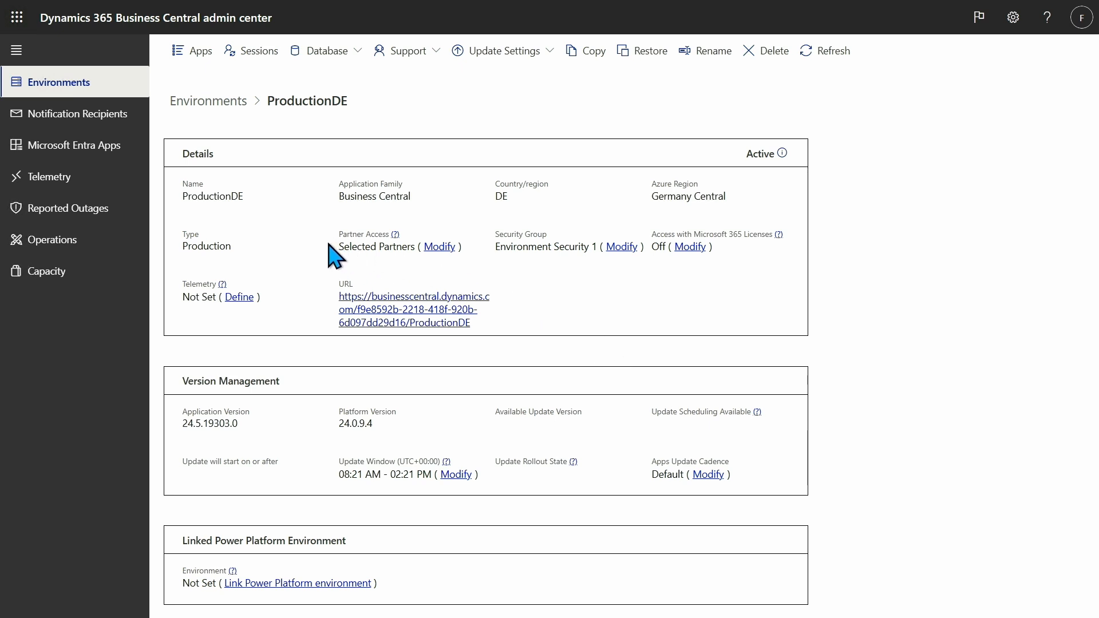
pyautogui.moveTo(355, 273)
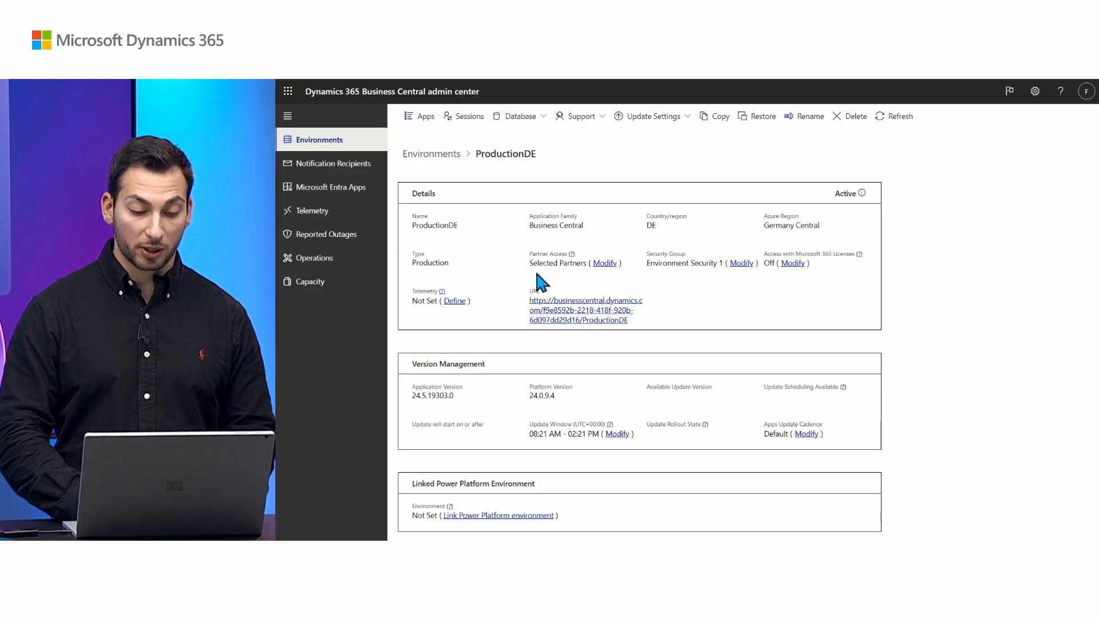
pyautogui.moveTo(605, 270)
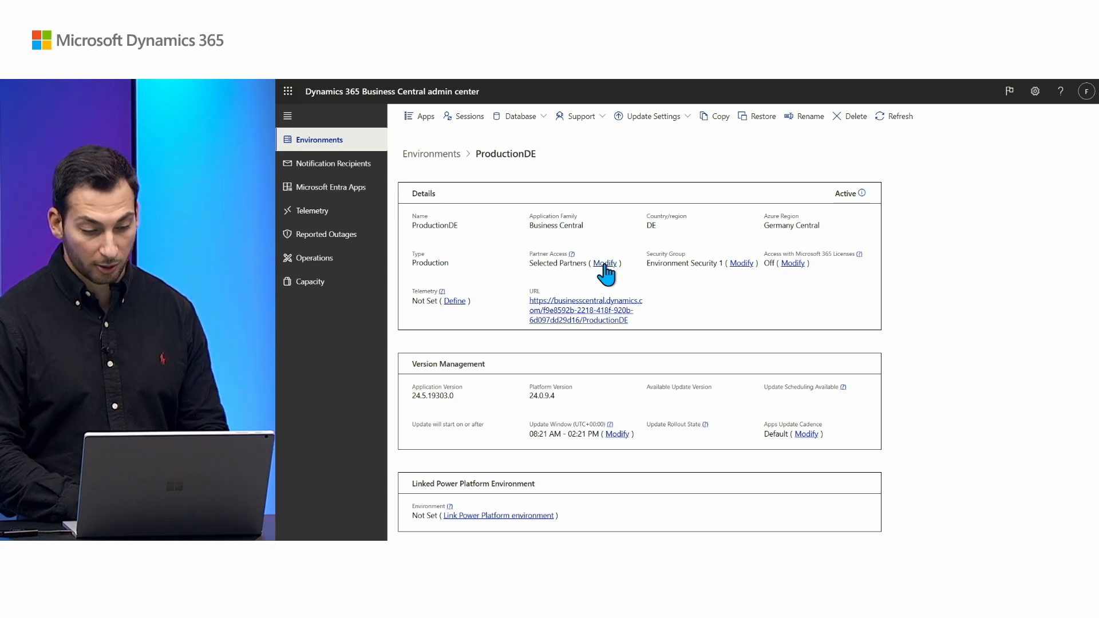
# Re-allow all partner tenants, then switch 'Allow partner access' off entirely for ProductionDE
pyautogui.click(604, 263)
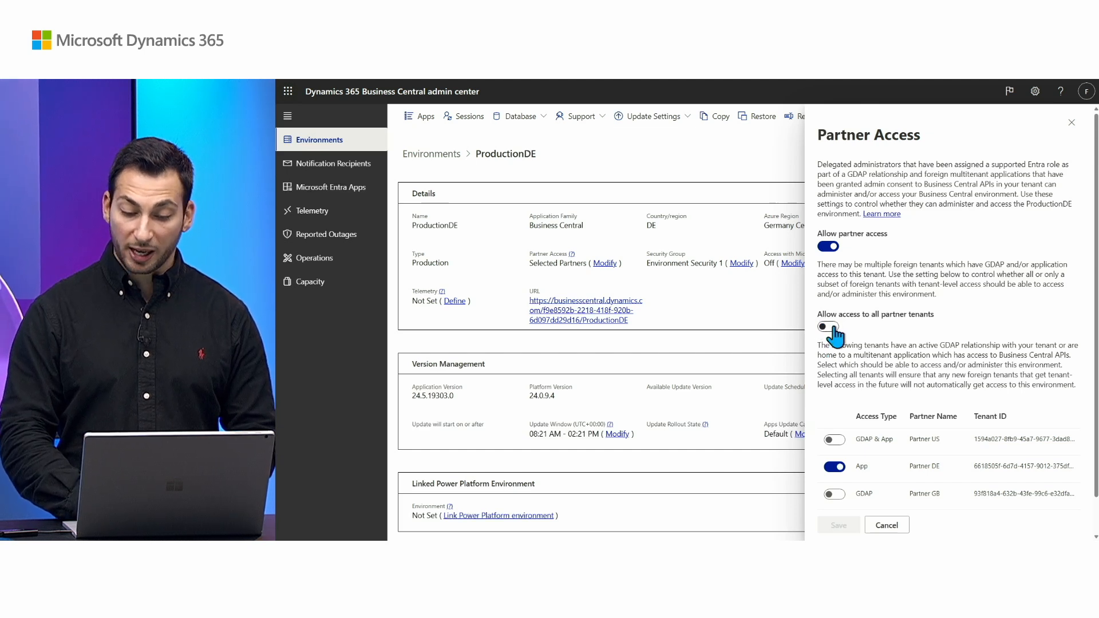
pyautogui.click(829, 330)
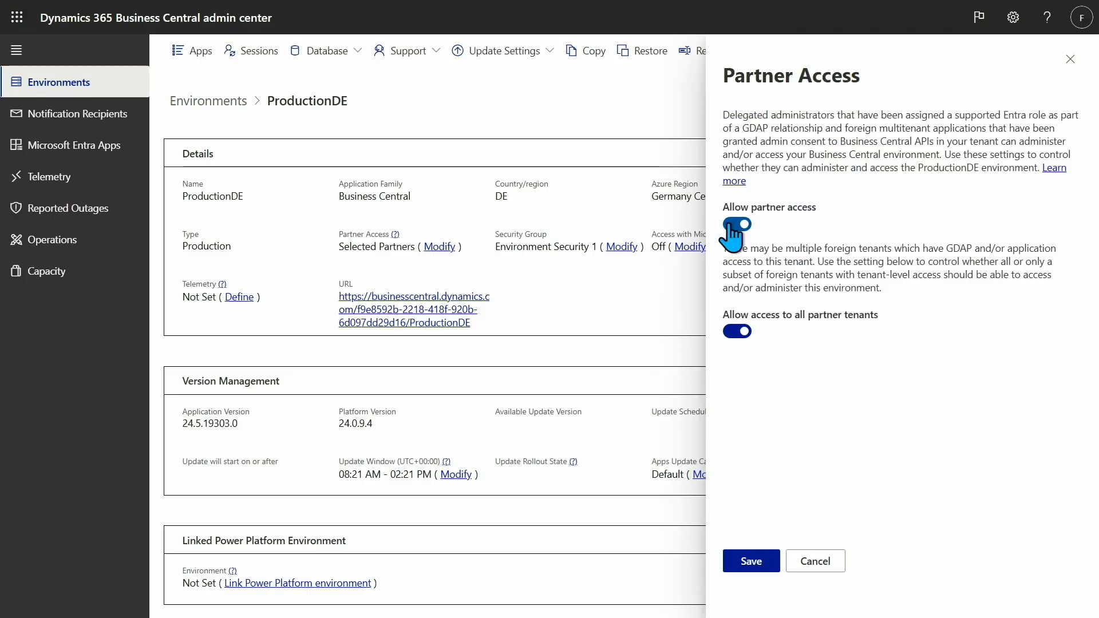
pyautogui.click(736, 224)
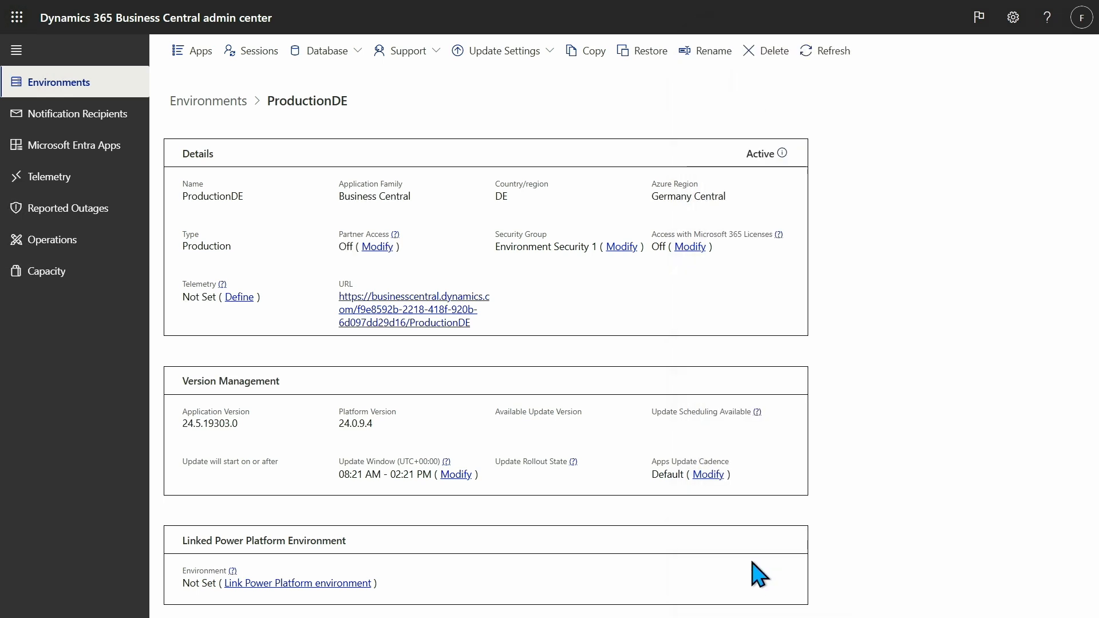
pyautogui.moveTo(416, 279)
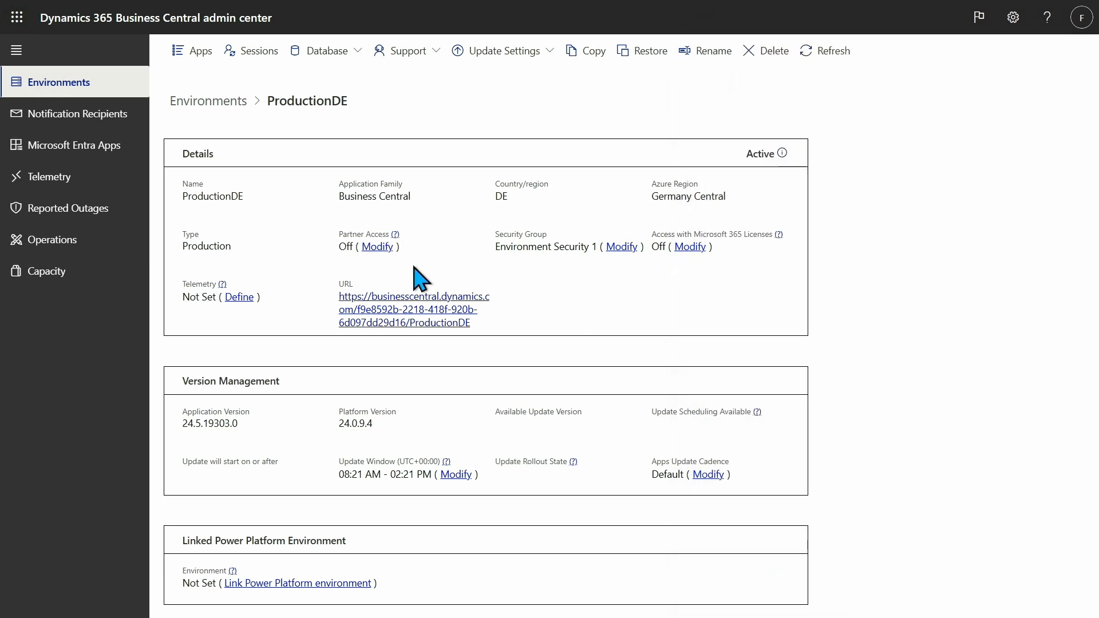